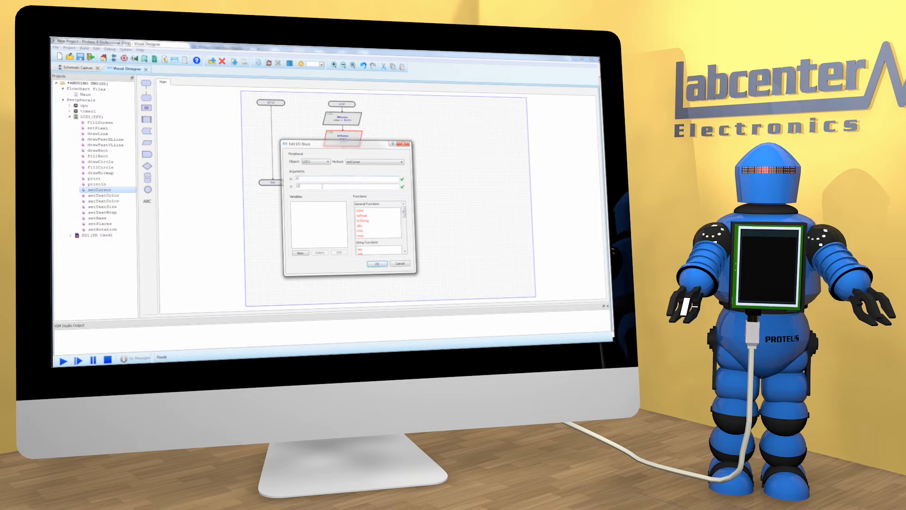
- Edit the setCursor I/O block to place the cursor at x 25, y 120
left_click(375, 264)
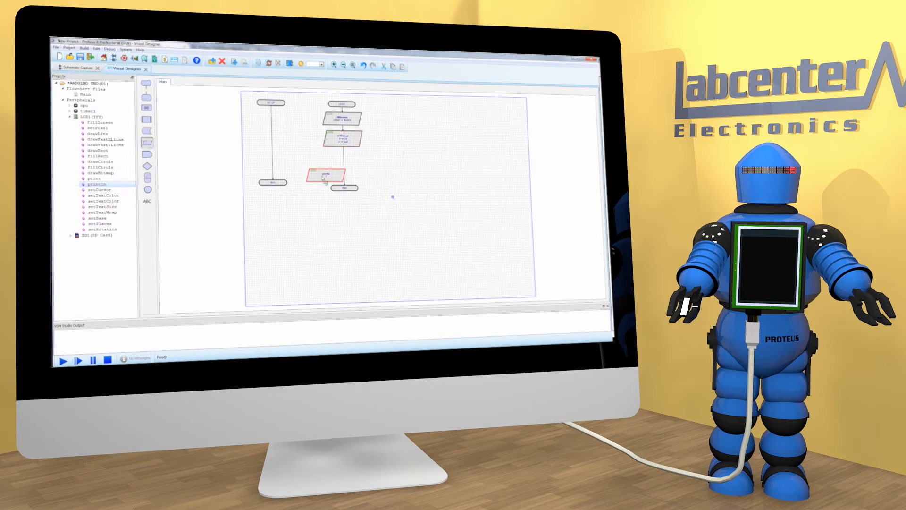
double_click(323, 175)
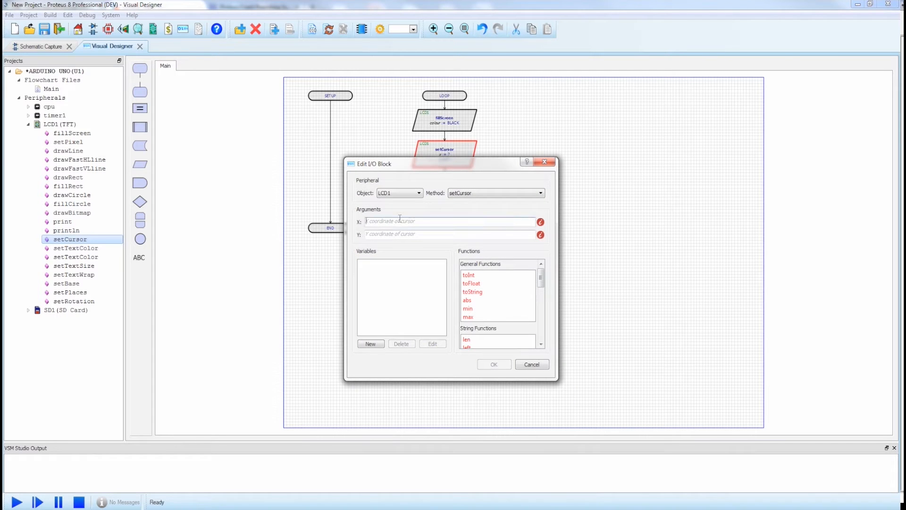
type("25")
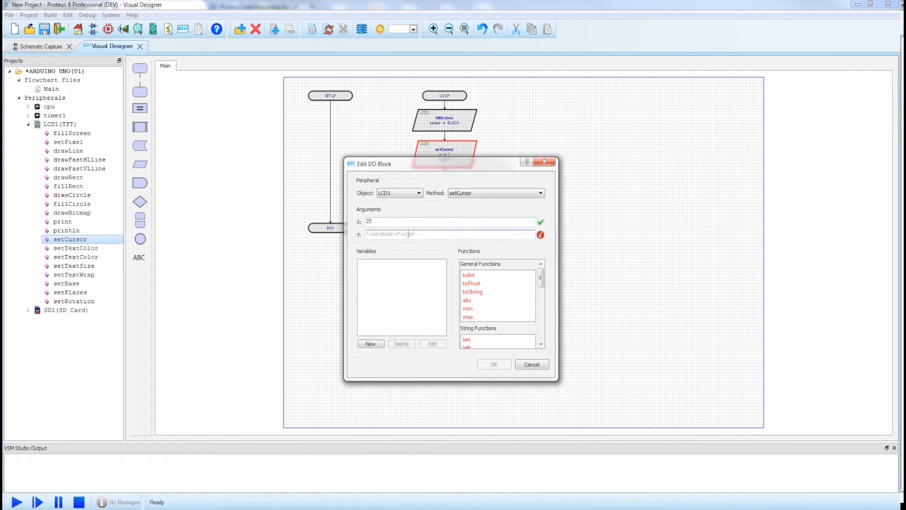
left_click(493, 364)
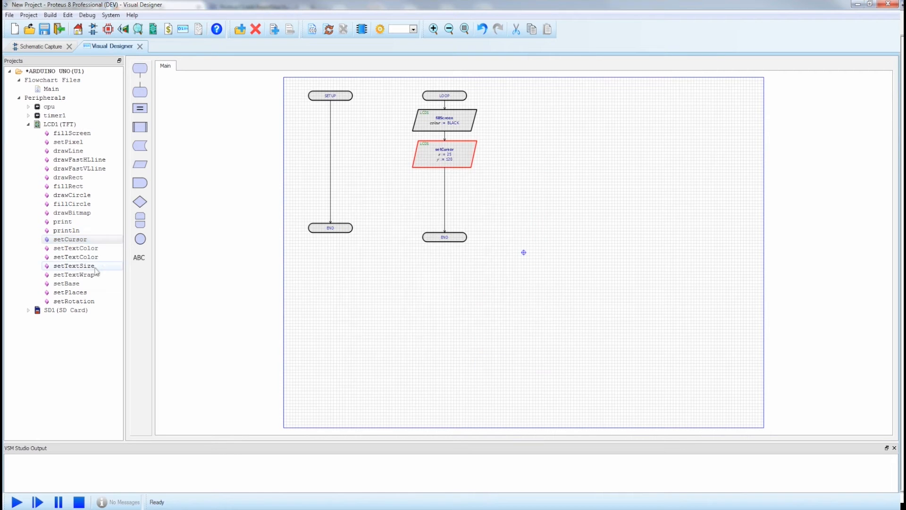
mouse_move(67, 230)
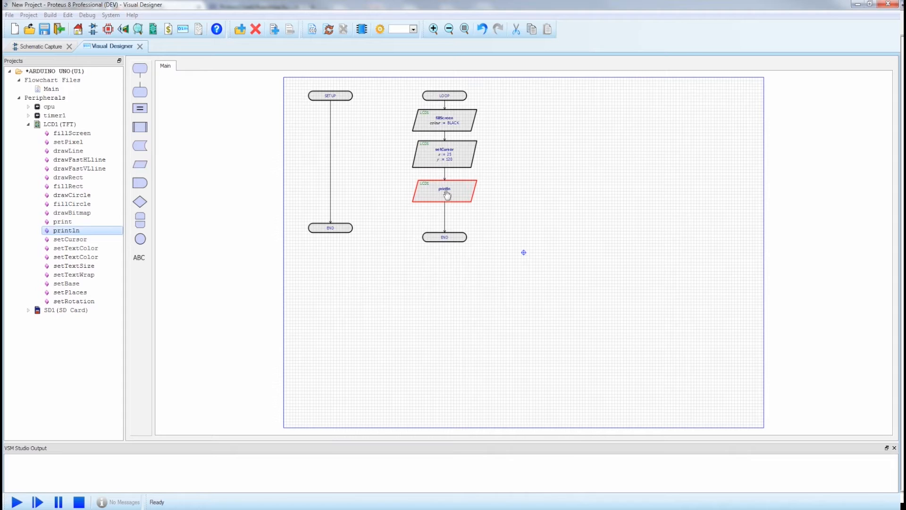
- Set the println step to print "Hello World" and run the simulation on the TFT
double_click(445, 191)
type("\"Hello World!\"")
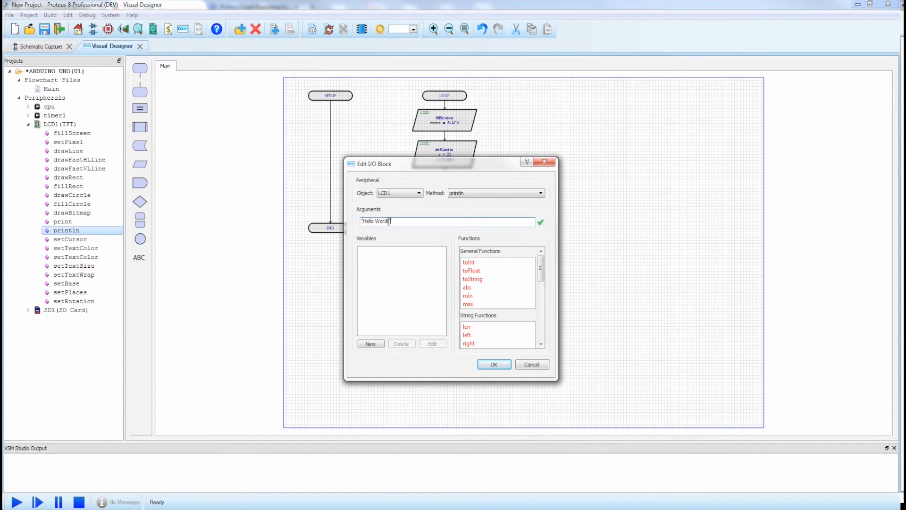
left_click(493, 365)
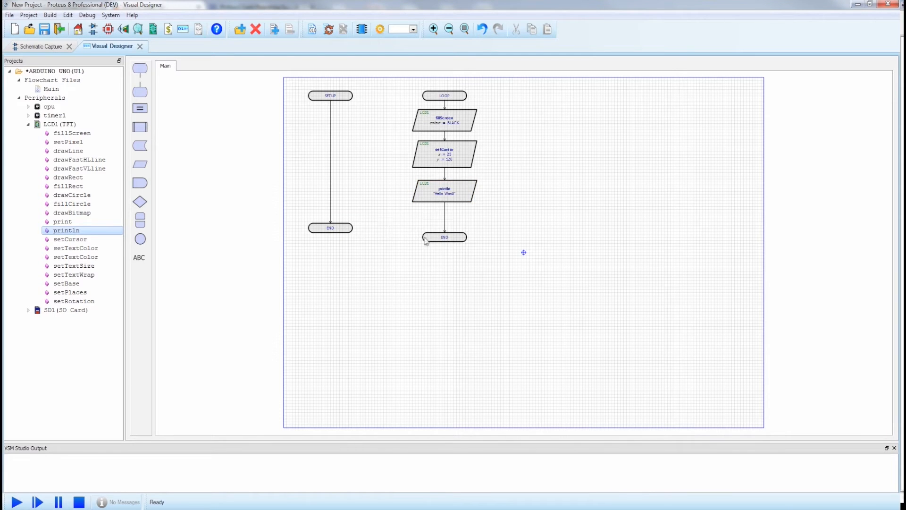
left_click(16, 501)
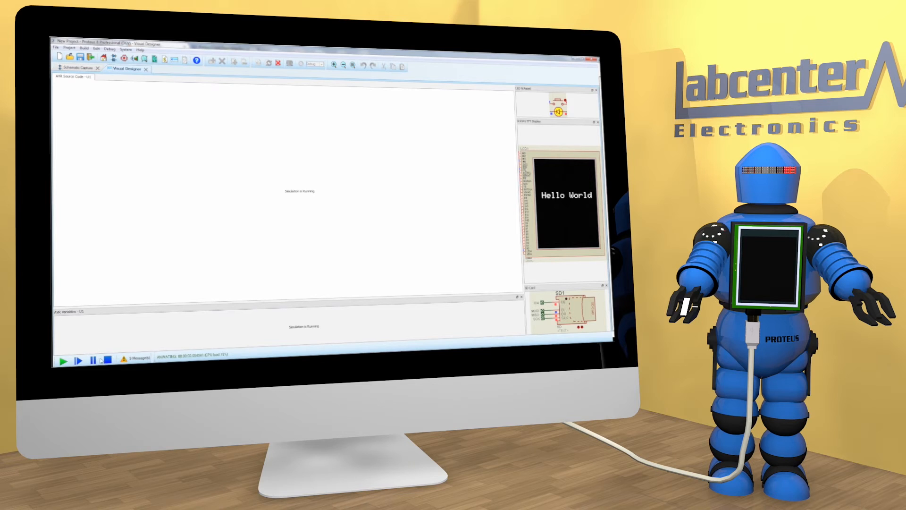
left_click(93, 360)
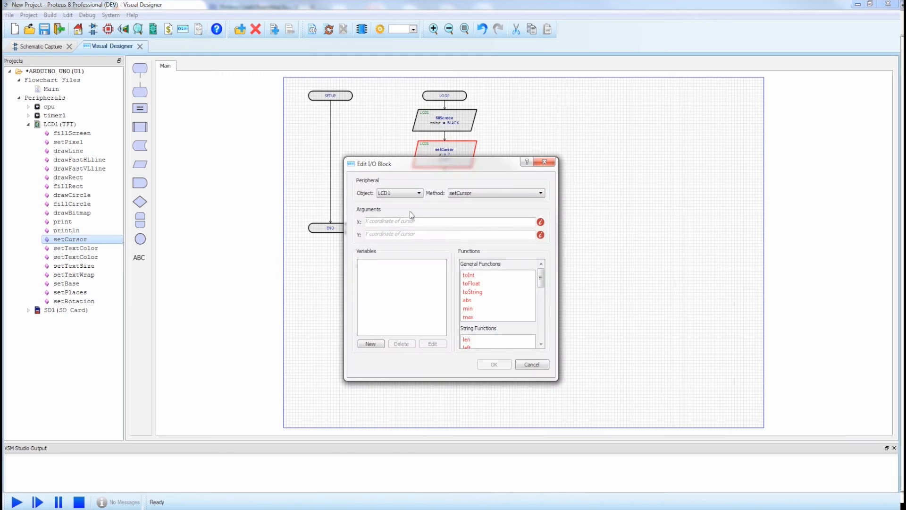
- Confirm cursor at x 25, y 120 and switch to the Arduino–TFT–SD card schematic
type("25")
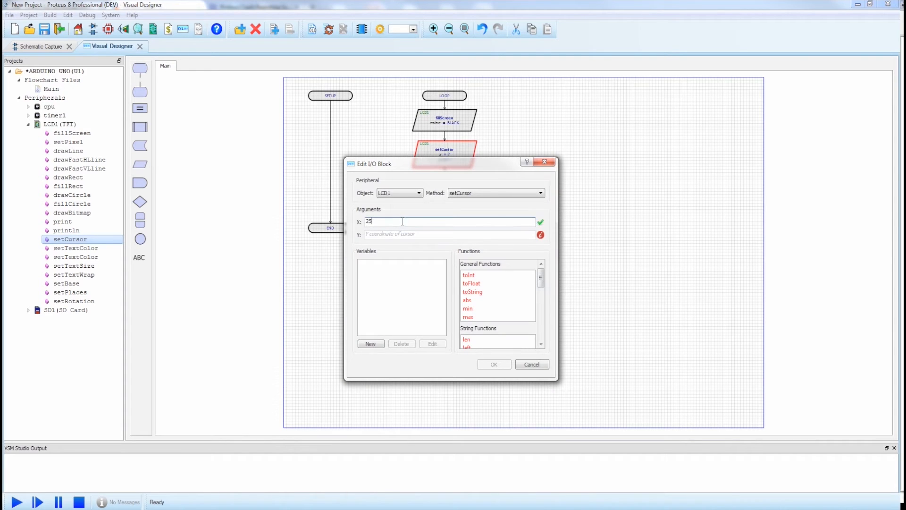
type("120")
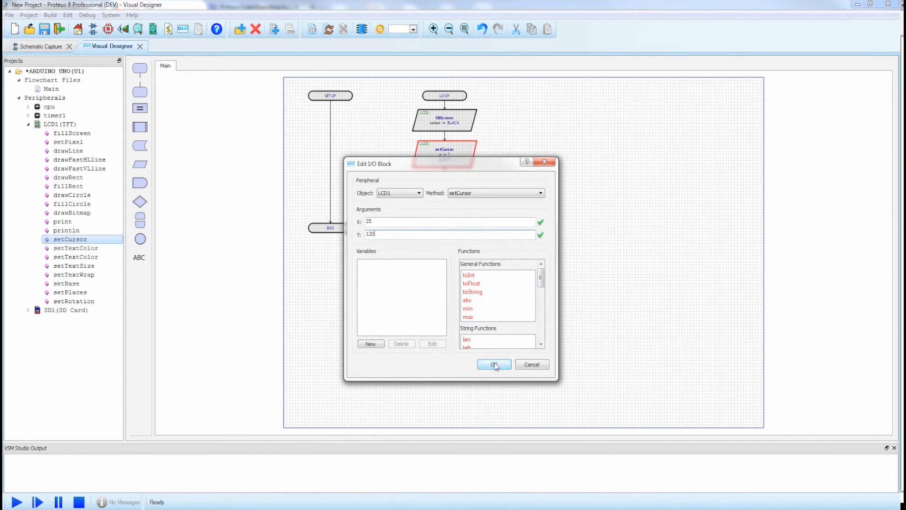
left_click(492, 365)
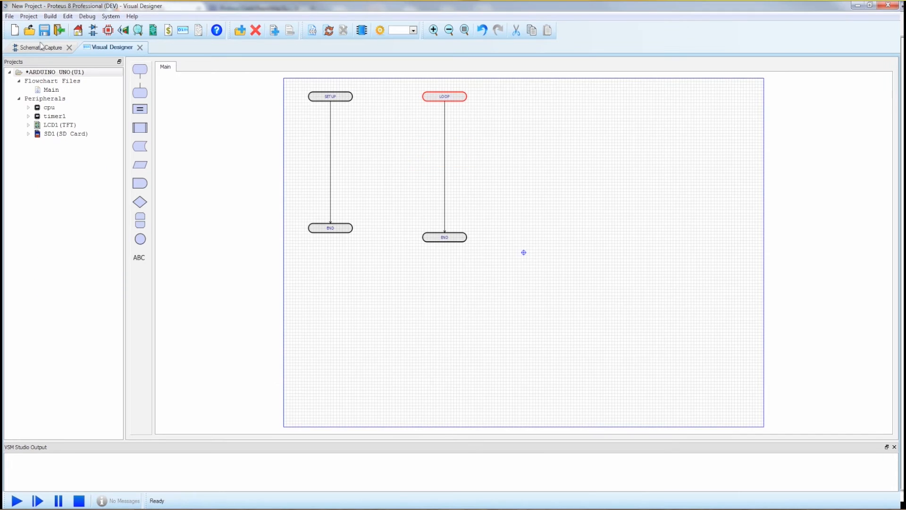
left_click(40, 47)
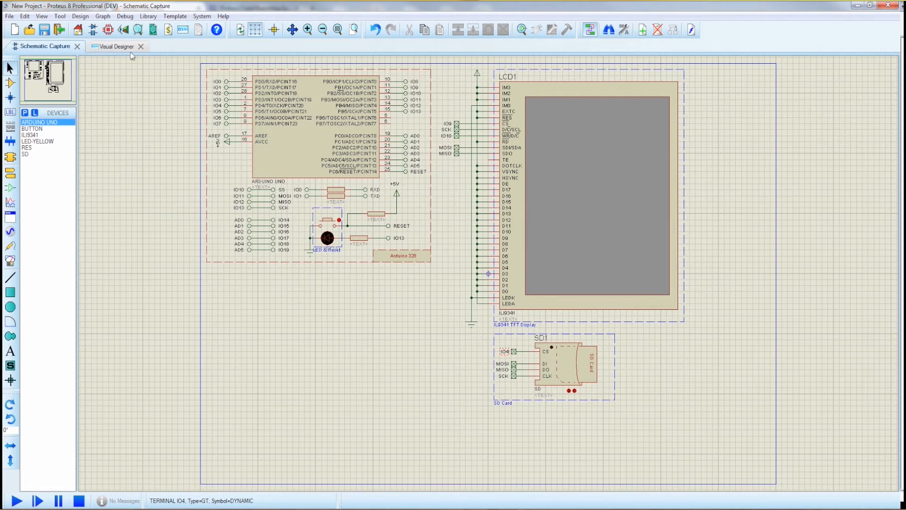
- Re-enter setCursor x 25, y 120 and show the TFT Image1 circuit schematic
left_click(113, 47)
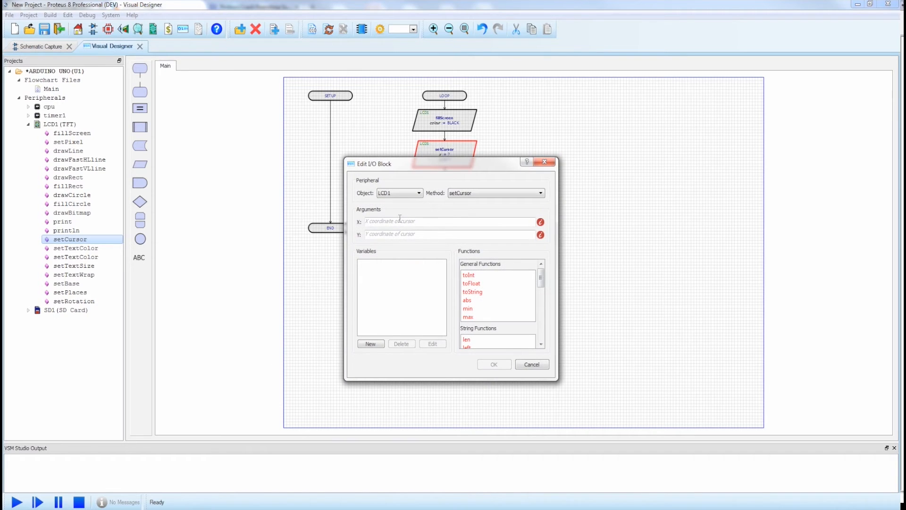
type("25")
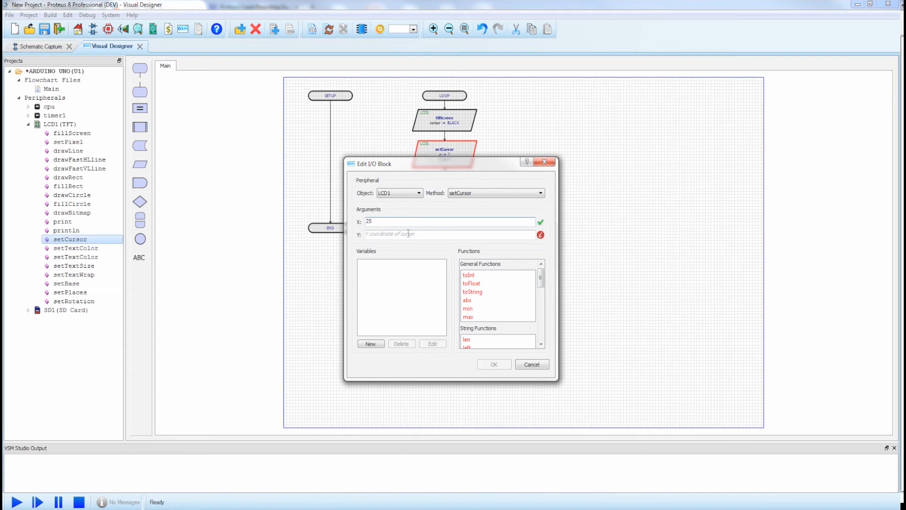
type("120")
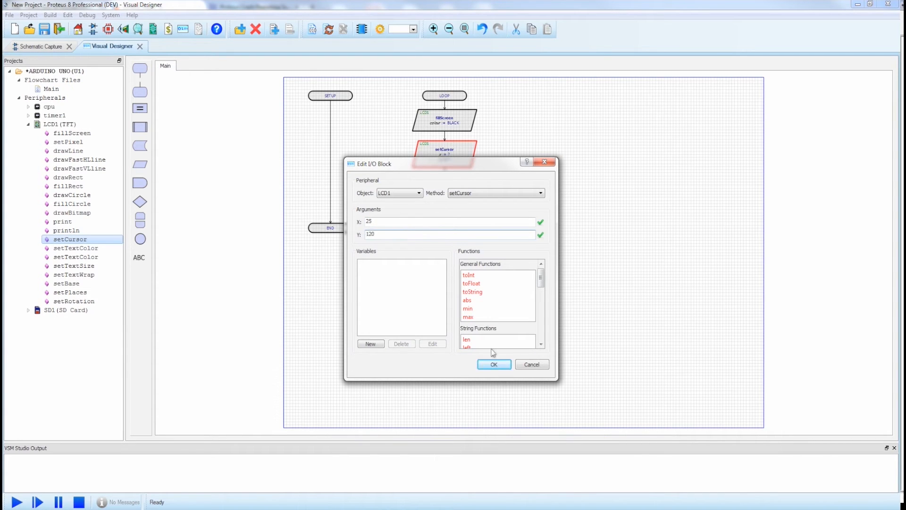
left_click(492, 364)
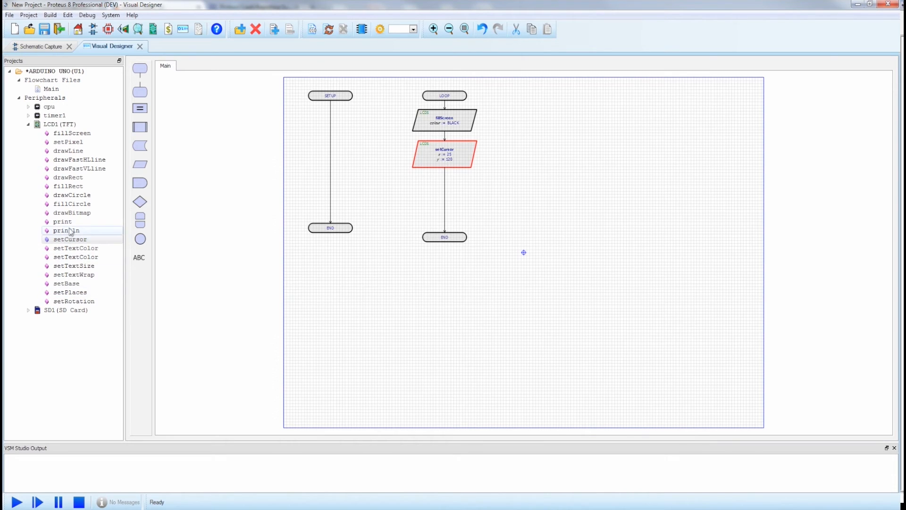
left_click(43, 47)
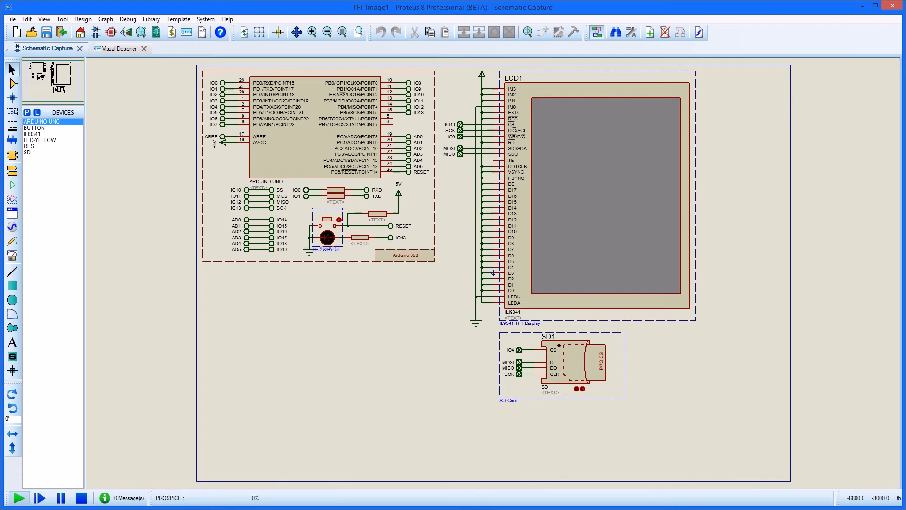
- Start the HelloWorldWav flowchart in single-step debugging, halting at the LOOP block
left_click(17, 498)
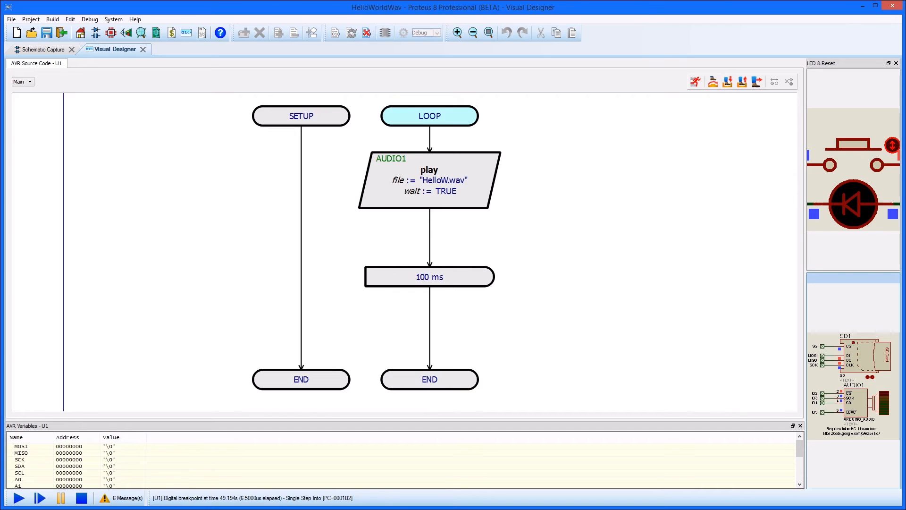
- Step through the play HelloW.wav block and 100 ms delay to the loop's END
left_click(40, 498)
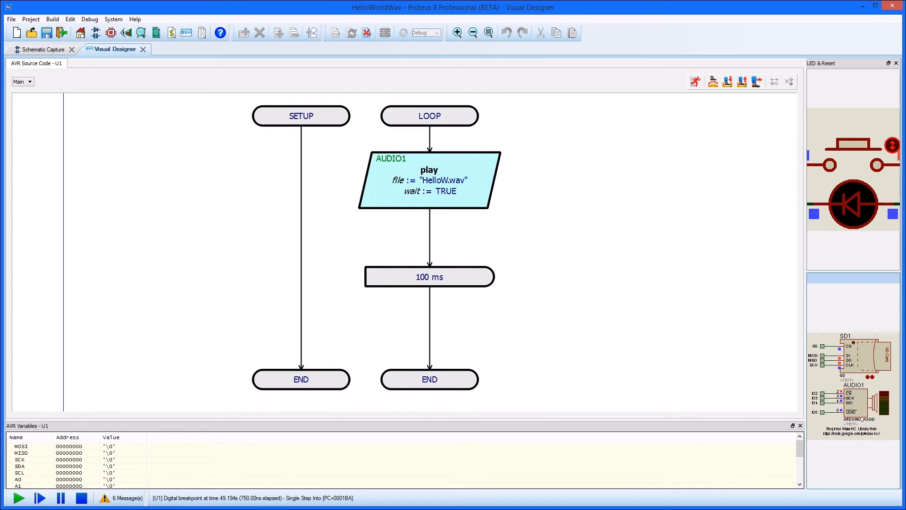
left_click(39, 498)
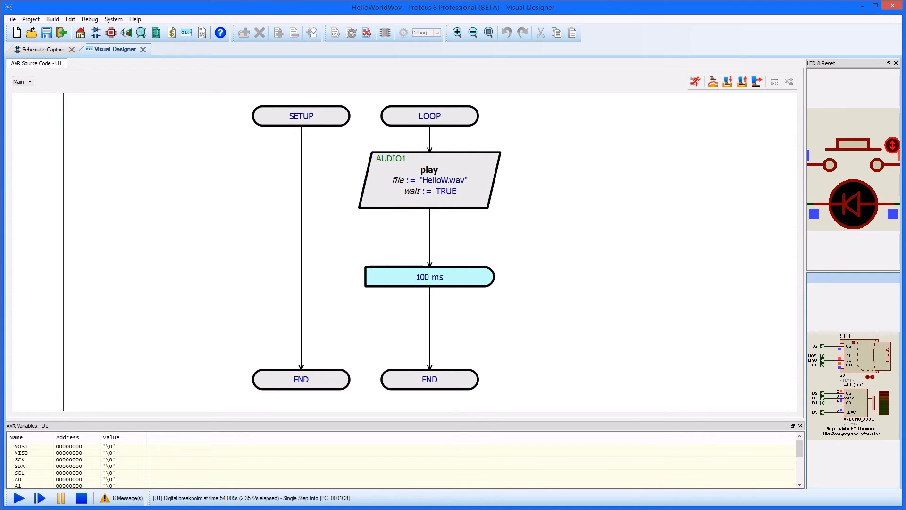
left_click(40, 497)
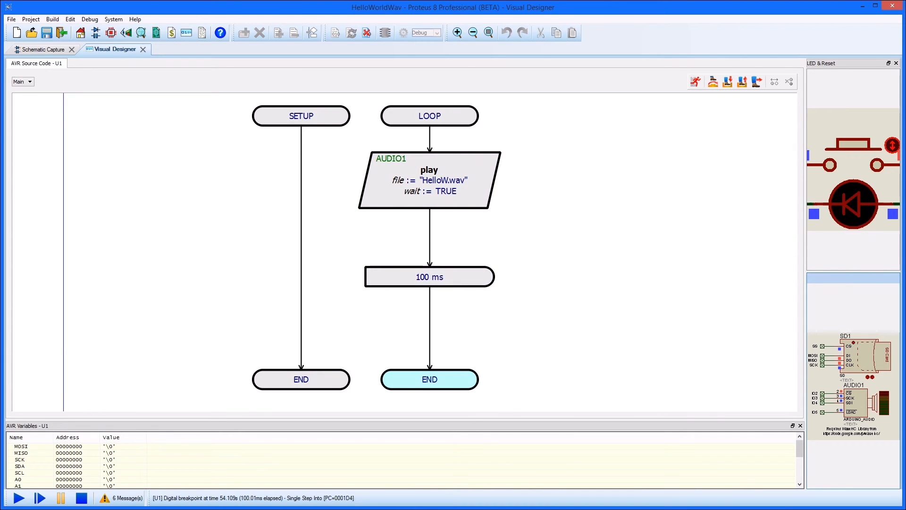